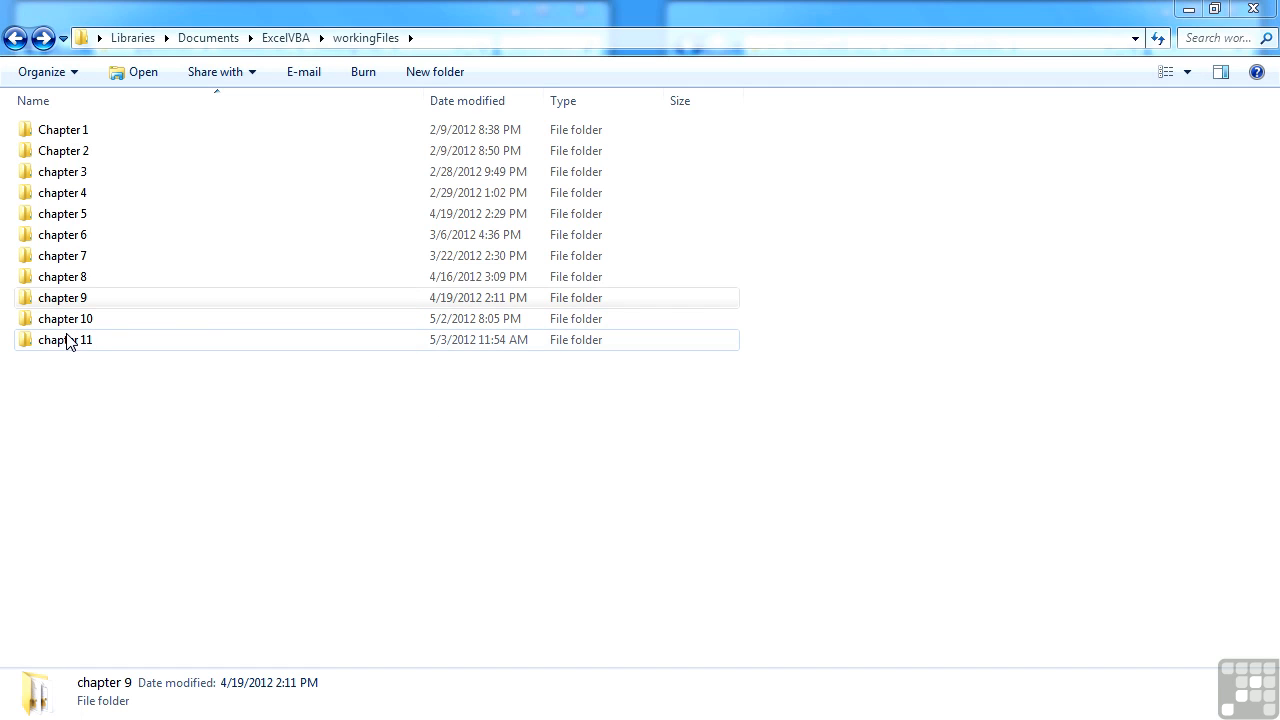
{"action": "left_click", "coordinate": [65, 318]}
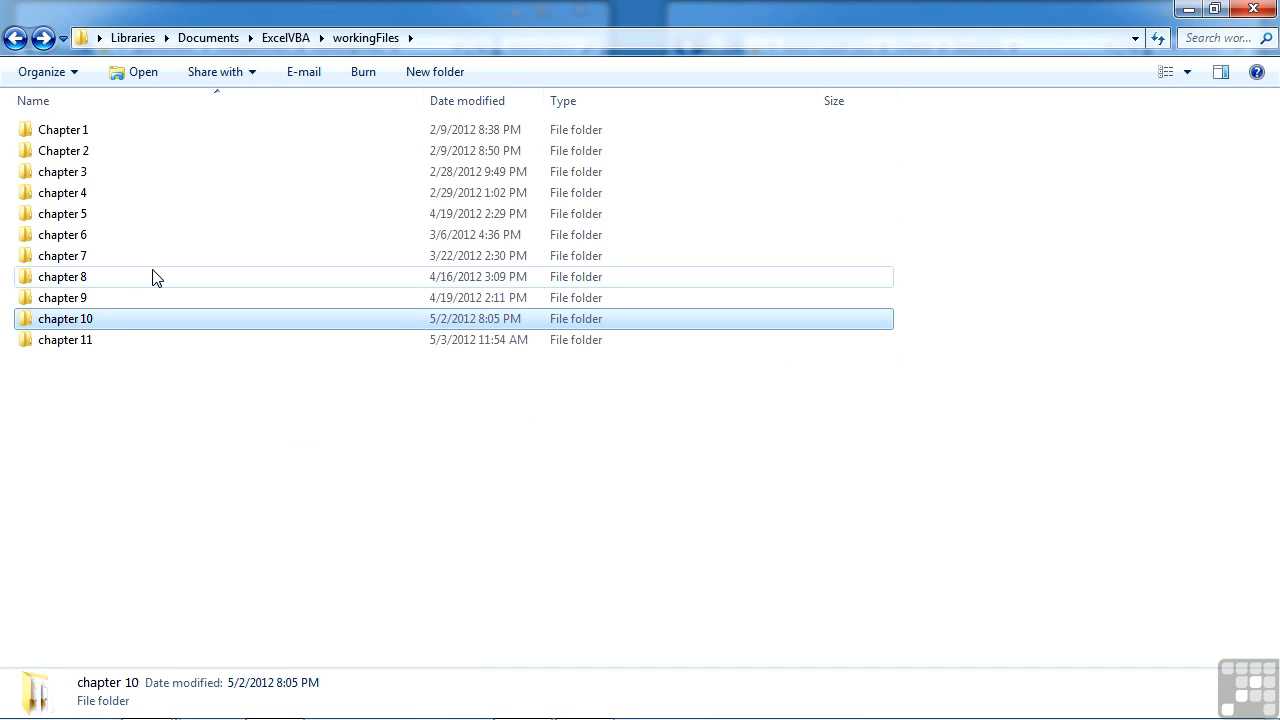